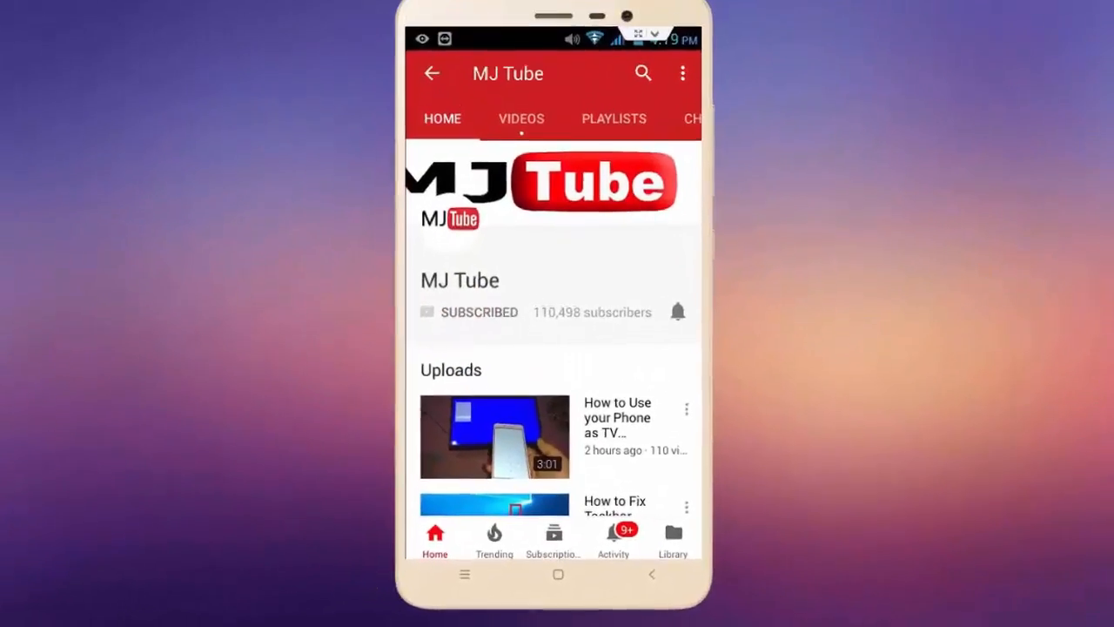
# Step: Leave the MJ Tube channel in YouTube for the Android home screen
pyautogui.click(677, 312)
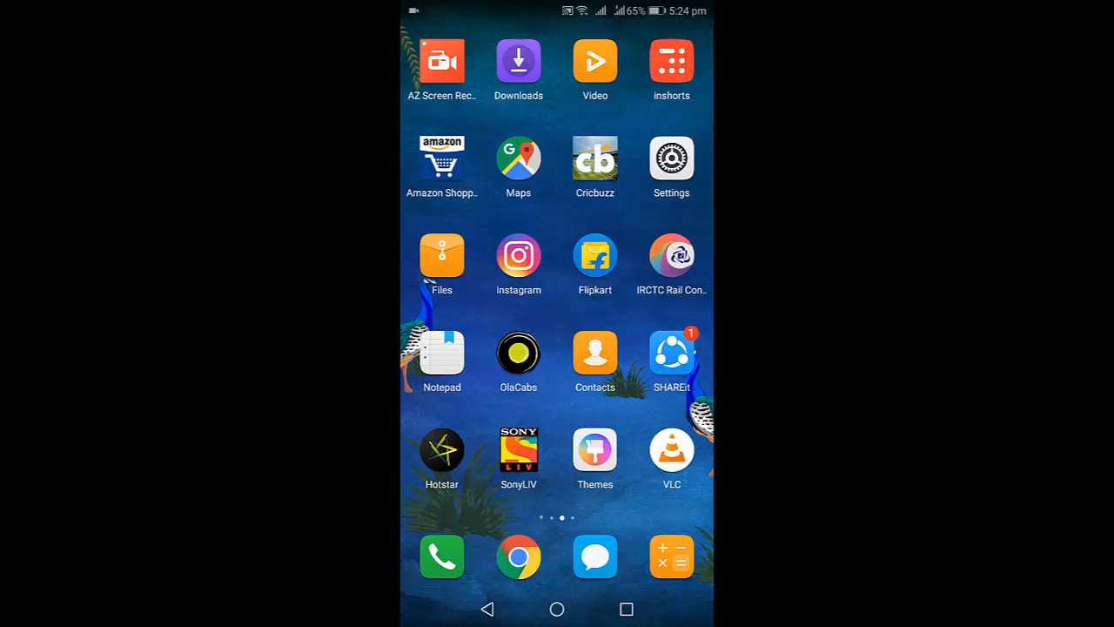
# Step: Launch VLC, play the videos as audio only, and swipe back to the home screen
pyautogui.click(594, 62)
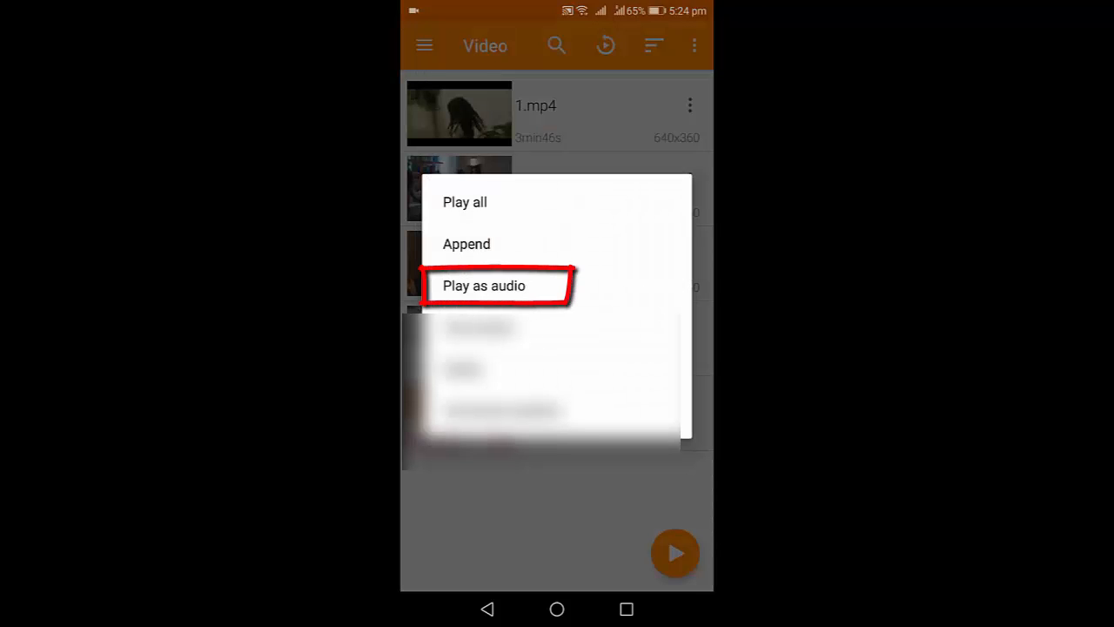
pyautogui.click(484, 285)
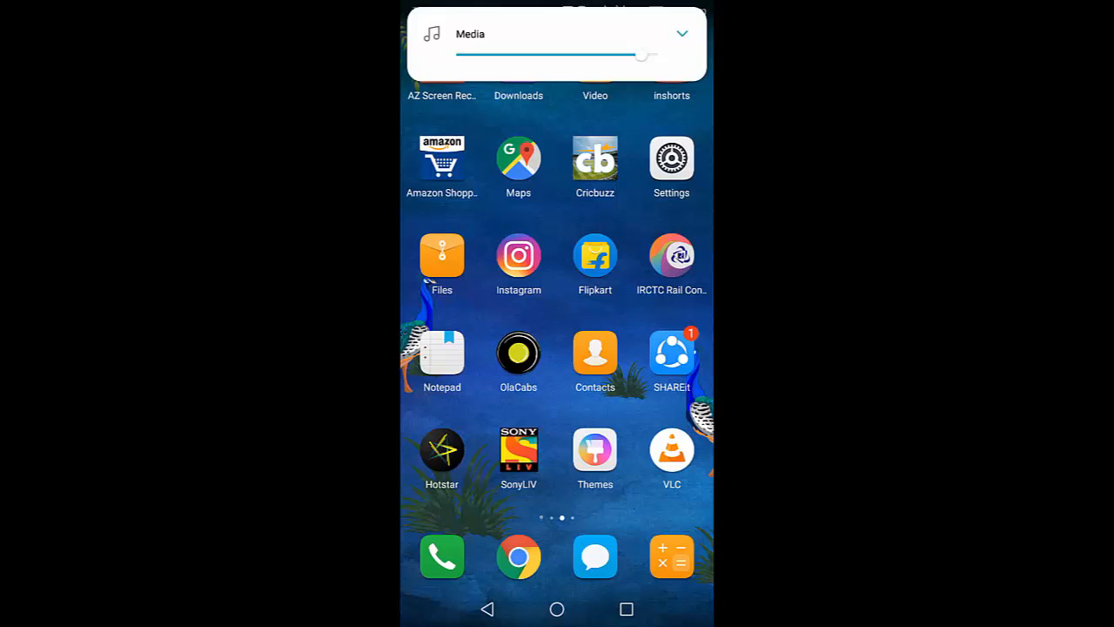
pyautogui.moveTo(643, 55); pyautogui.dragTo(455, 55)
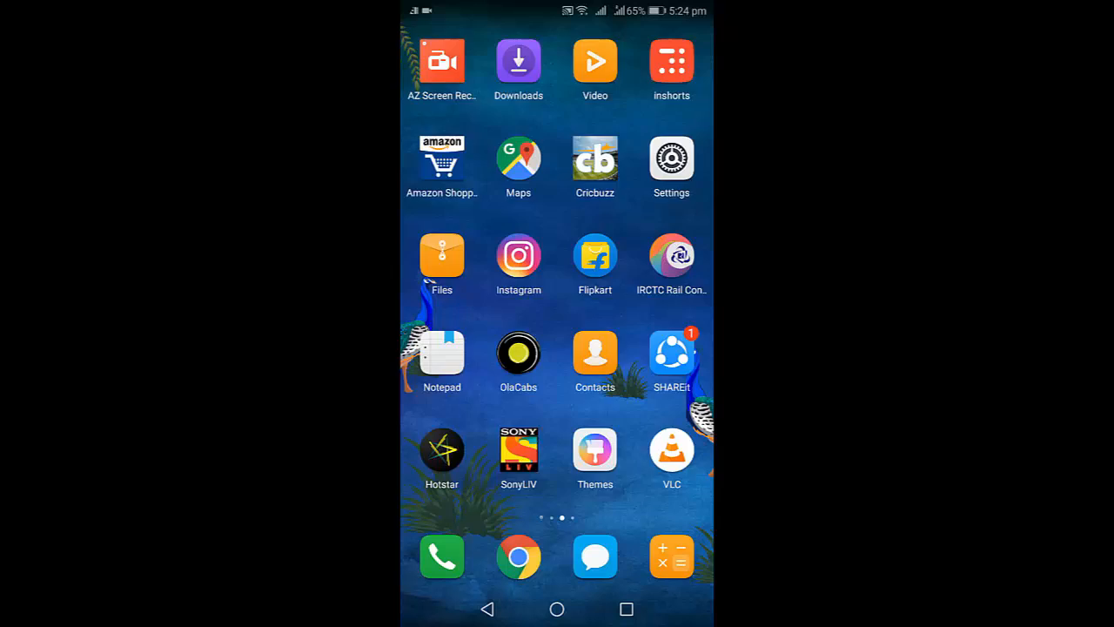
# Step: Swipe to the home screen page with YouTube, MX Player and Music while VLC audio plays
pyautogui.hscroll(-3)
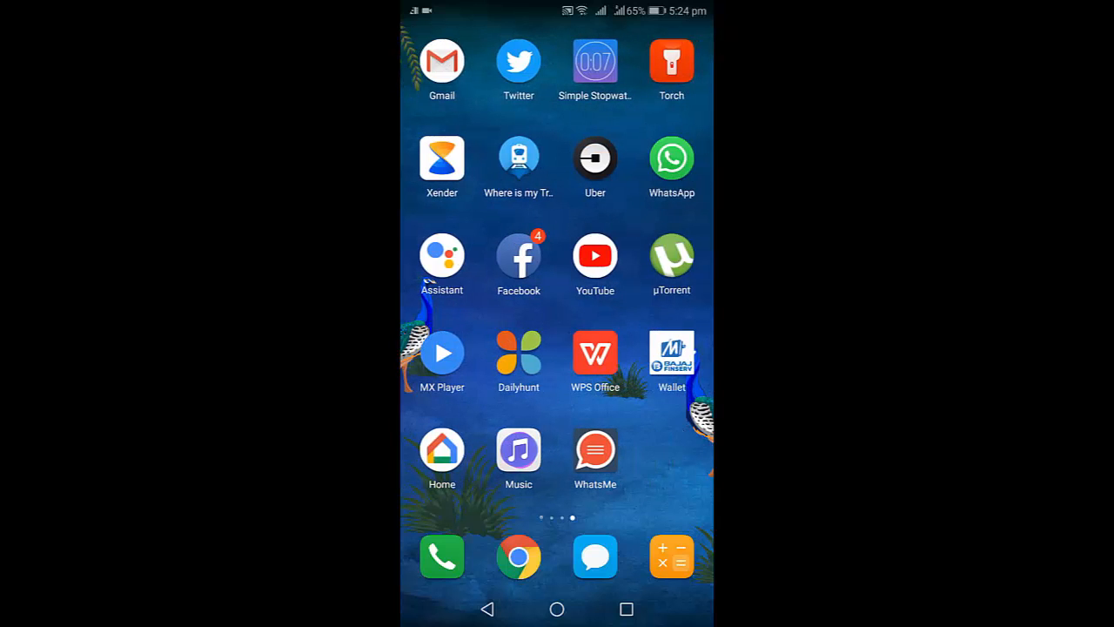